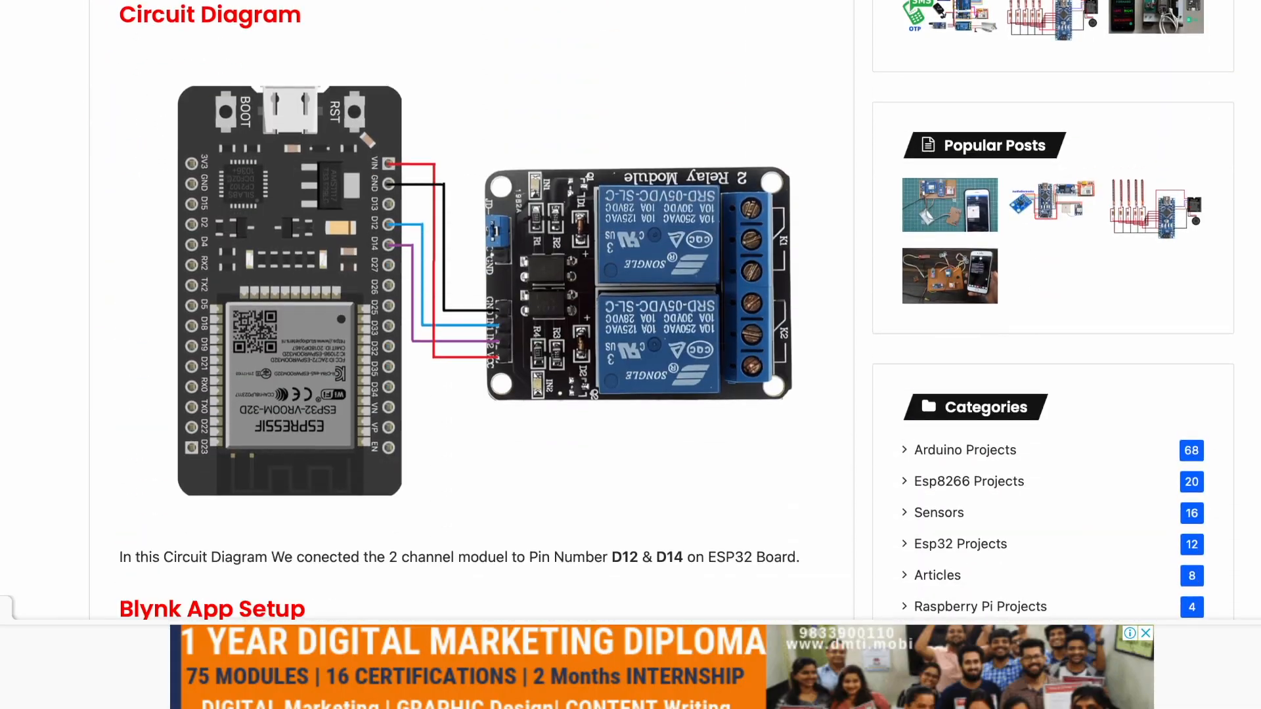
scroll(down, 3)
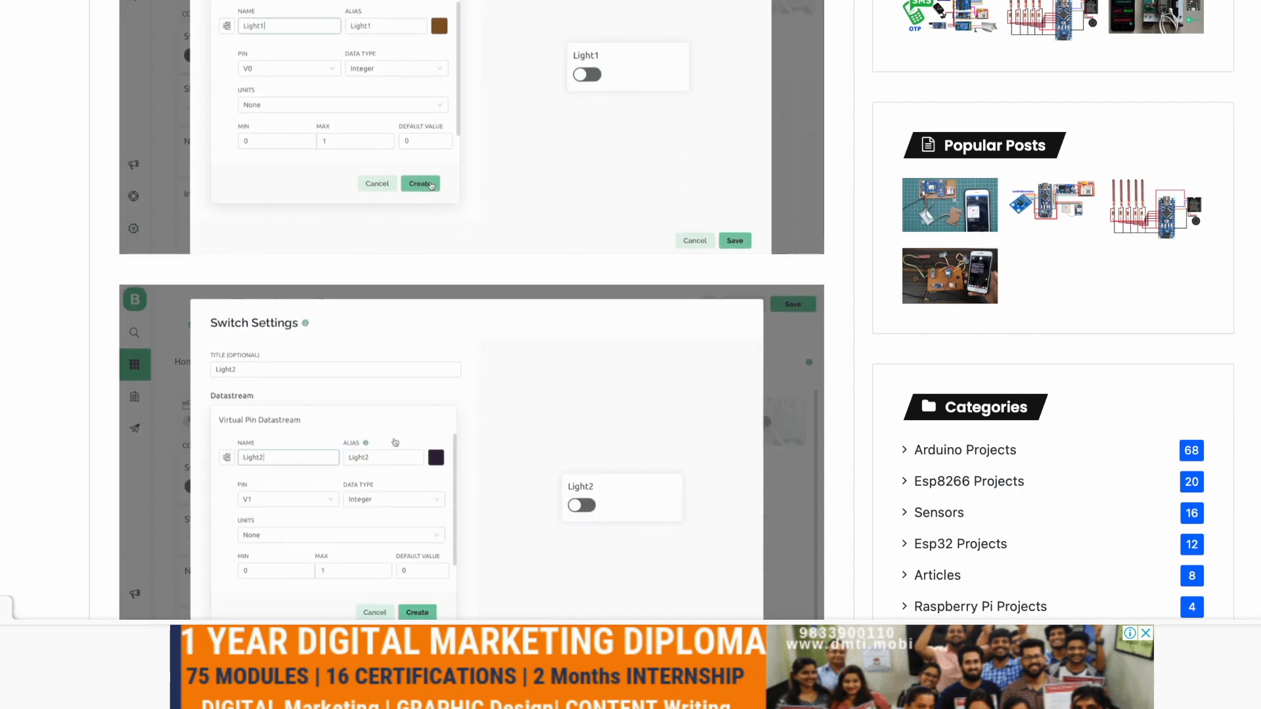
scroll(down, 3)
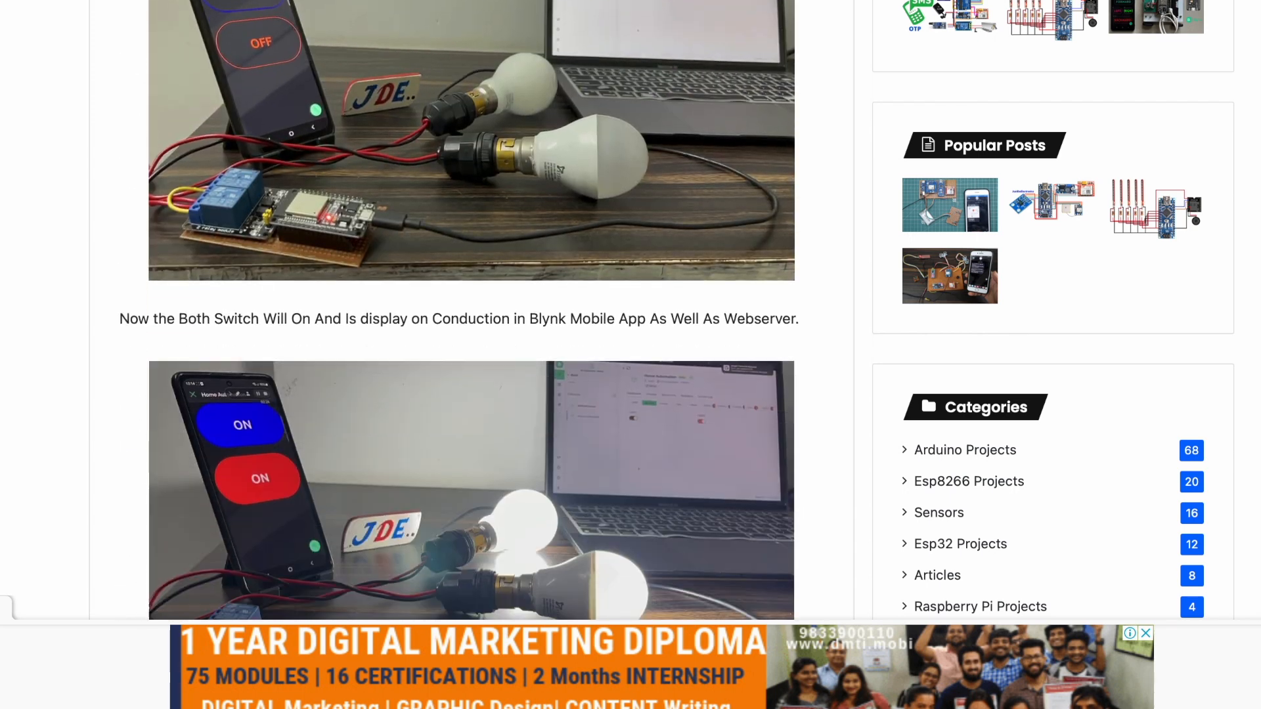
scroll(down, 3)
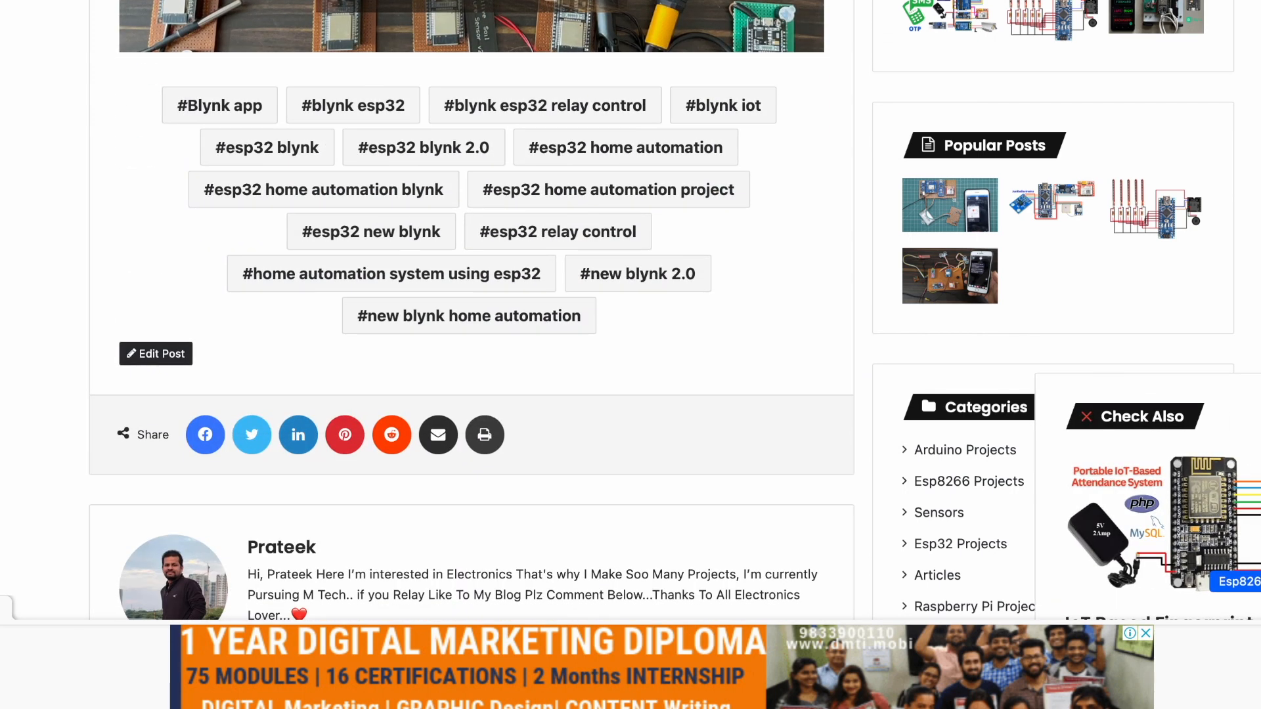